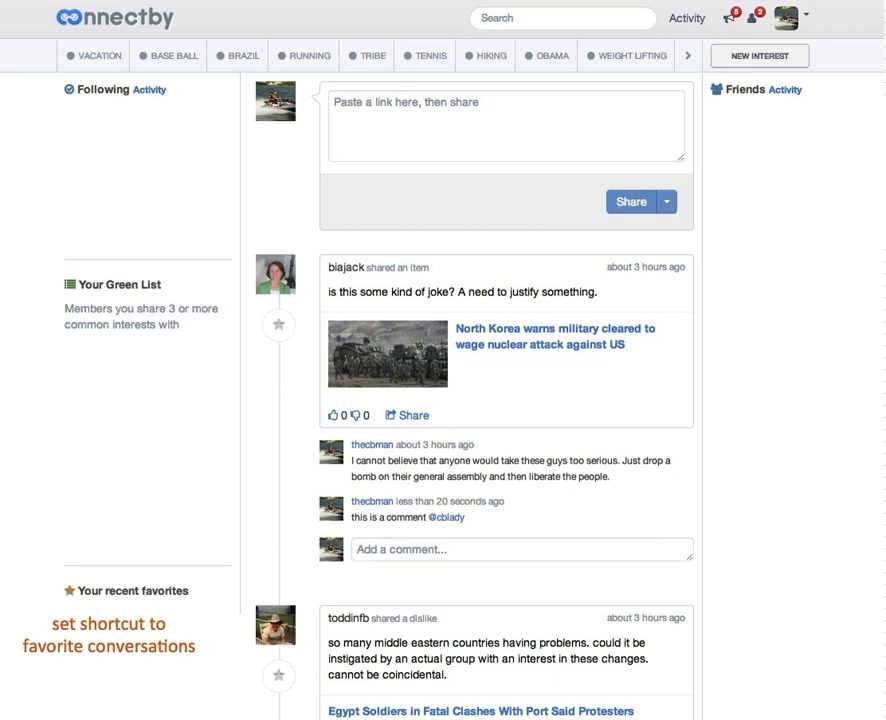
Star the military-clearance post as a favorite so it joins the Recent favorites list.
{"action": "left_click", "coordinate": [280, 324]}
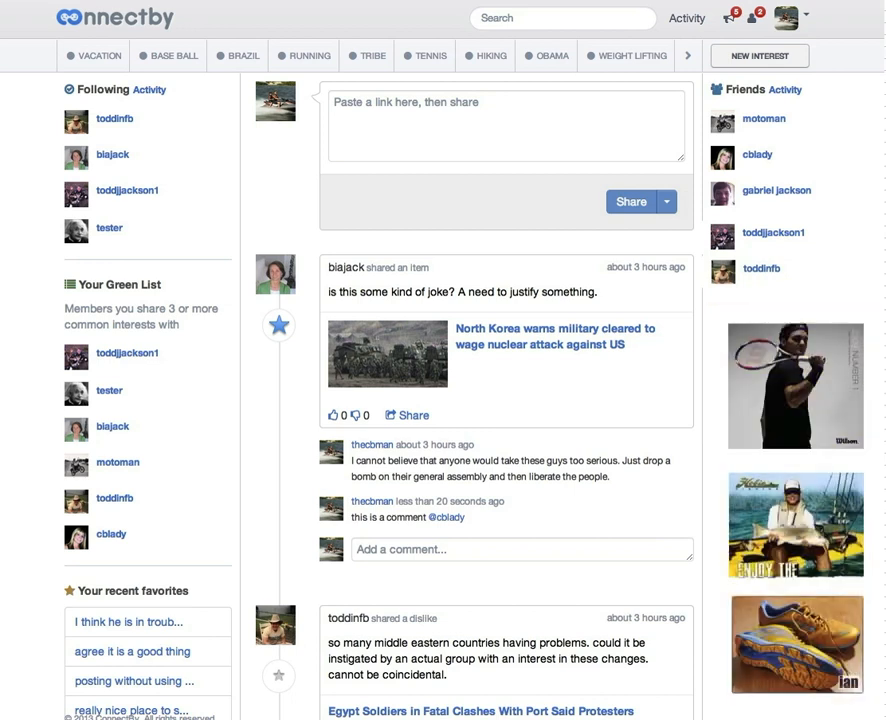
{"action": "mouse_move", "coordinate": [412, 414]}
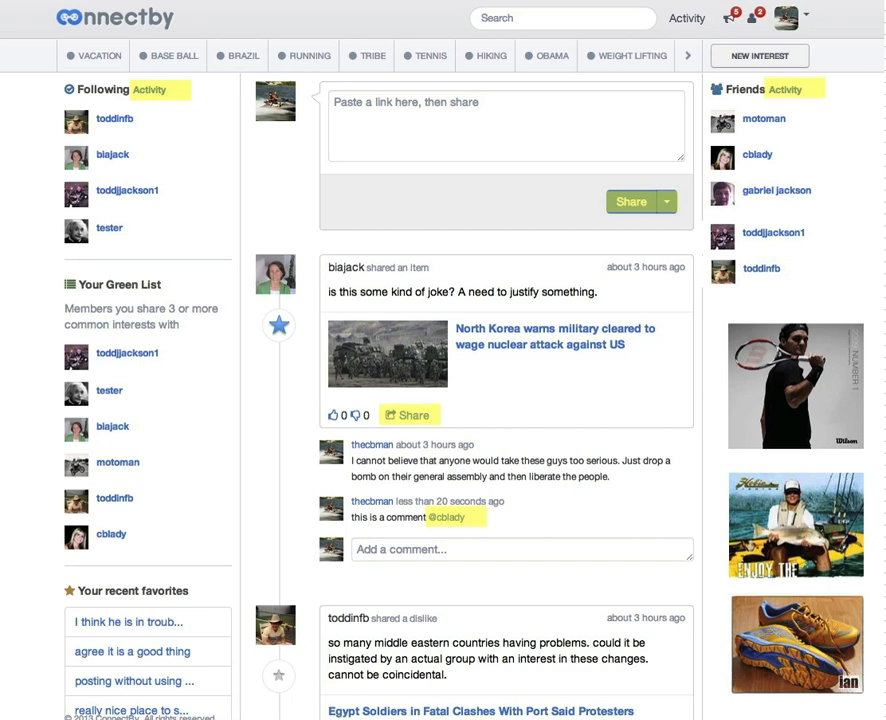
Reveal the Share dropdown offering Share as Dislike and Share as Prediction.
{"action": "left_click", "coordinate": [668, 200]}
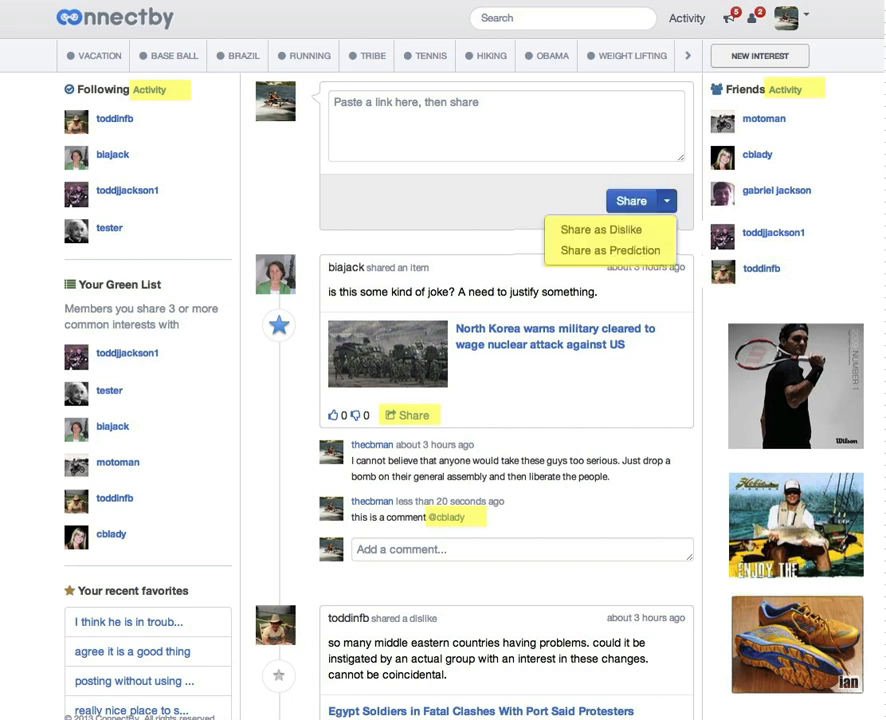